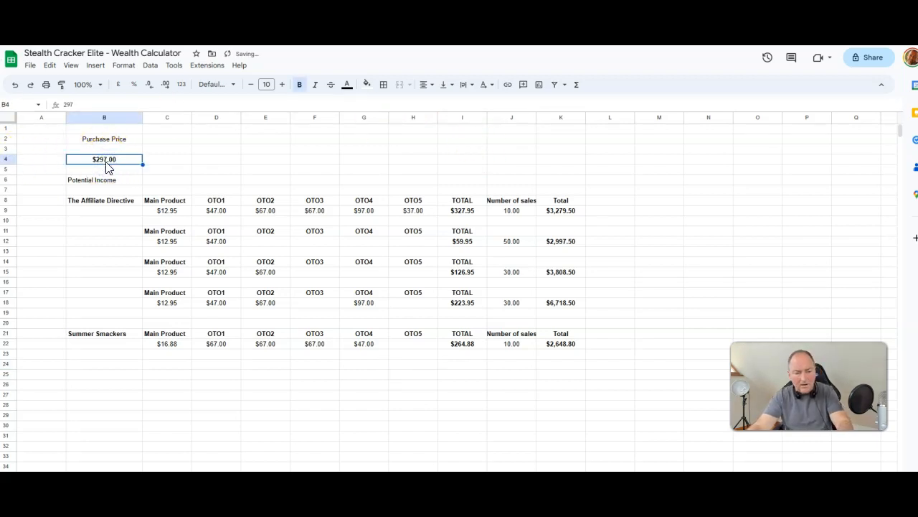
Step: Confirm the $297.00 purchase price entered in cell B4
left_click(216, 159)
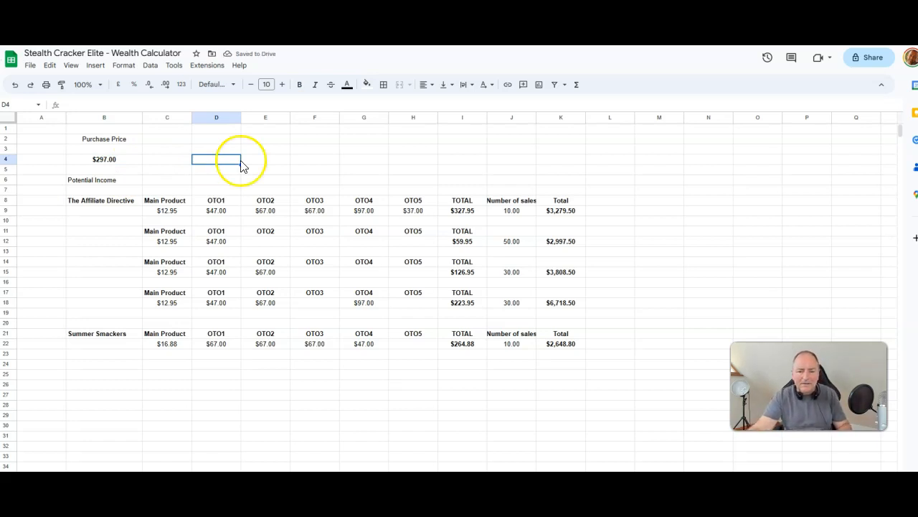
mouse_move(23, 384)
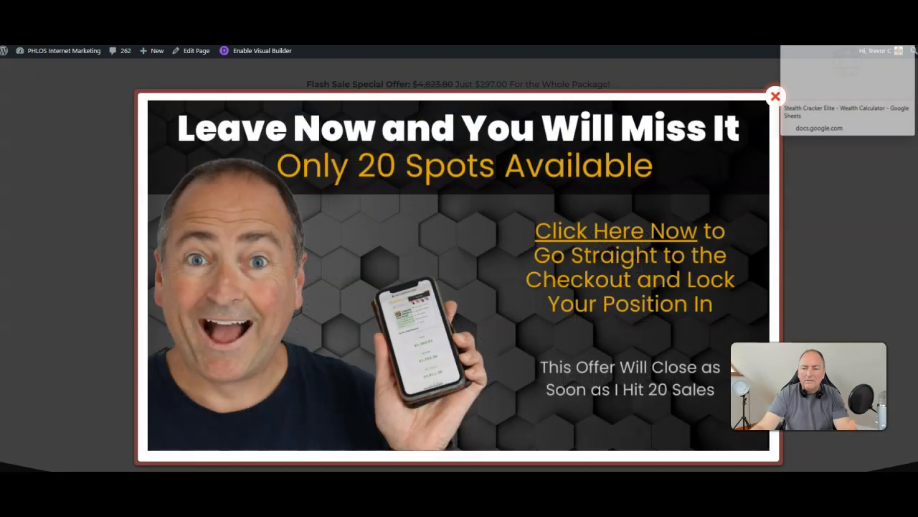
Step: Dismiss the leave-now offer popup on the WordPress sales page
left_click(775, 95)
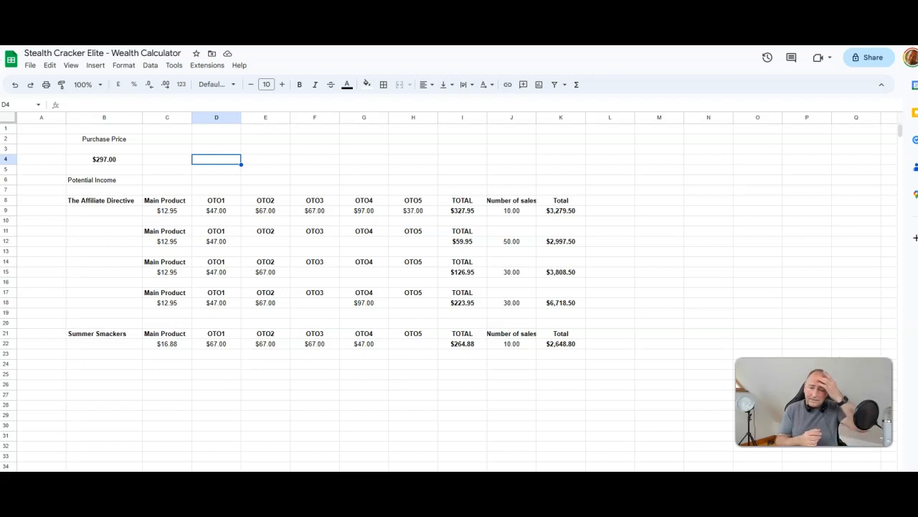
mouse_move(688, 438)
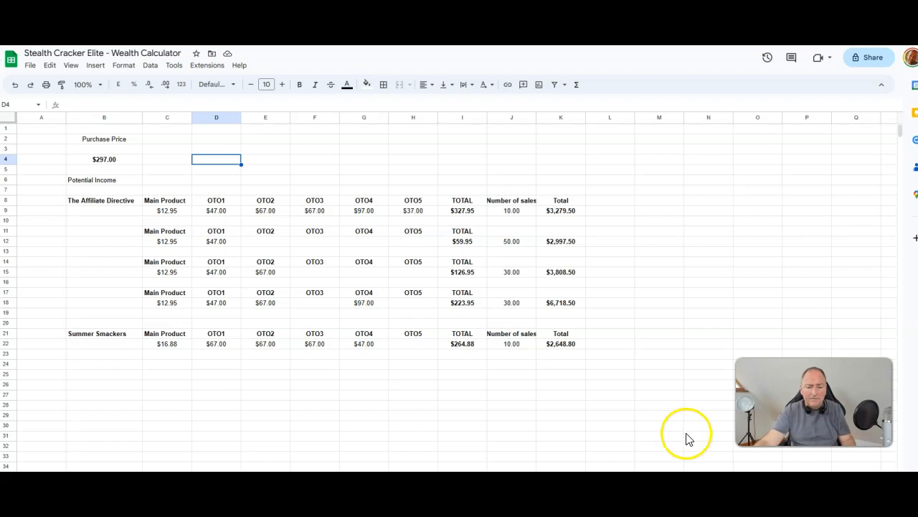
left_click(314, 230)
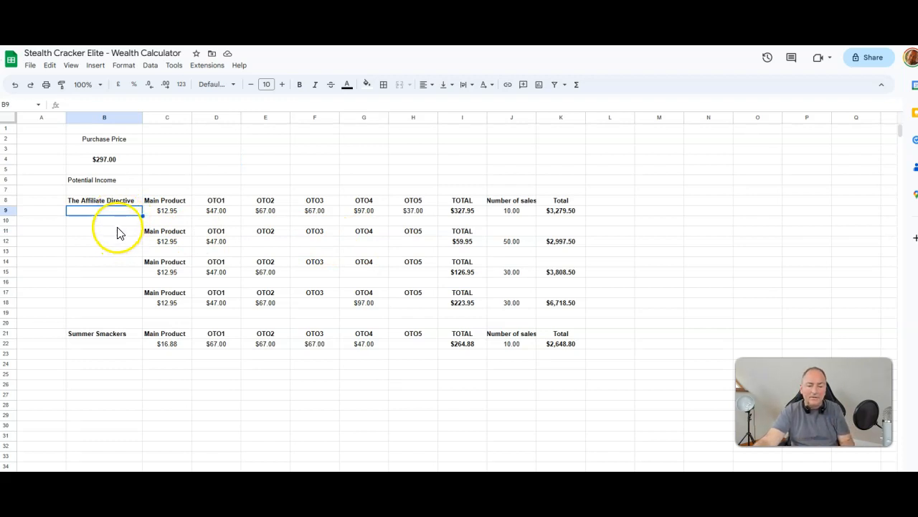
left_click(166, 210)
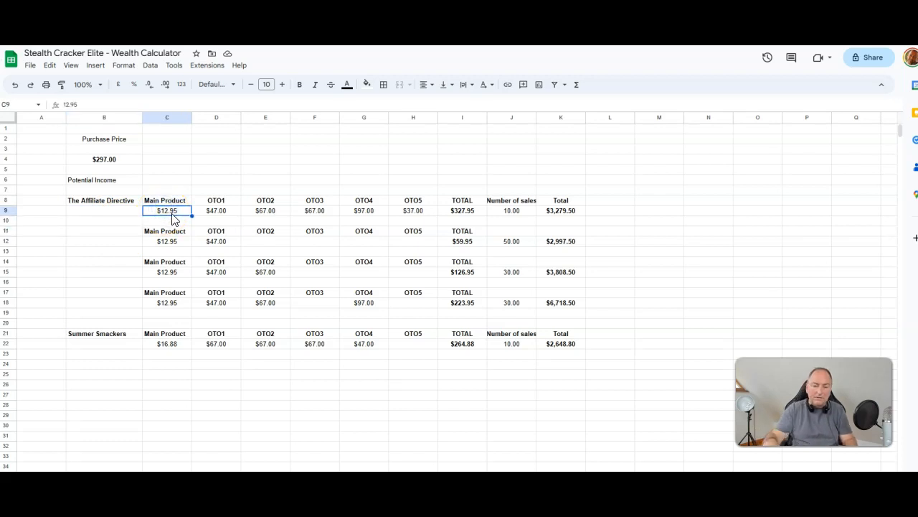
left_click(216, 211)
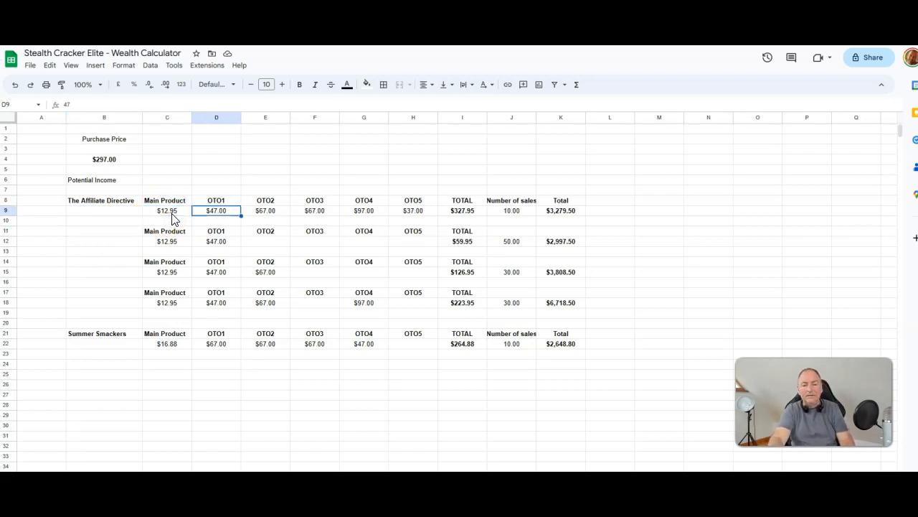
left_click(315, 210)
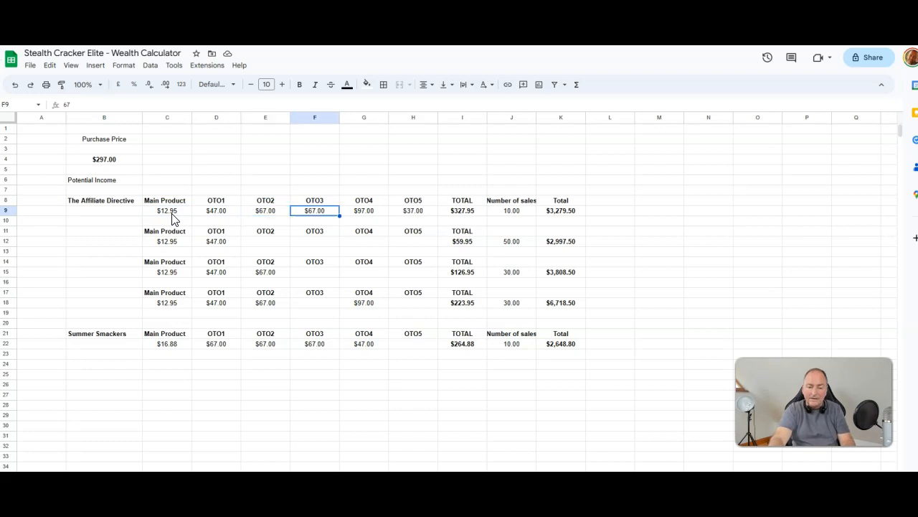
left_click(364, 210)
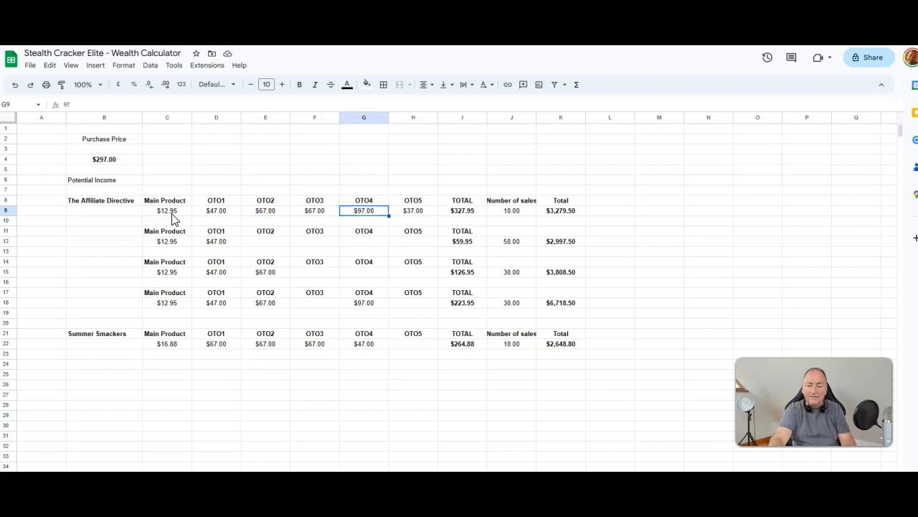
left_click(462, 210)
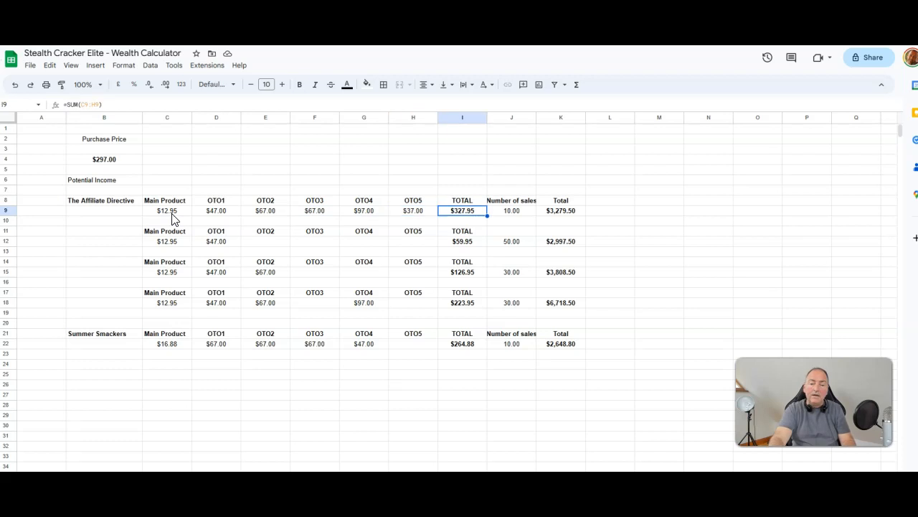
left_click(299, 84)
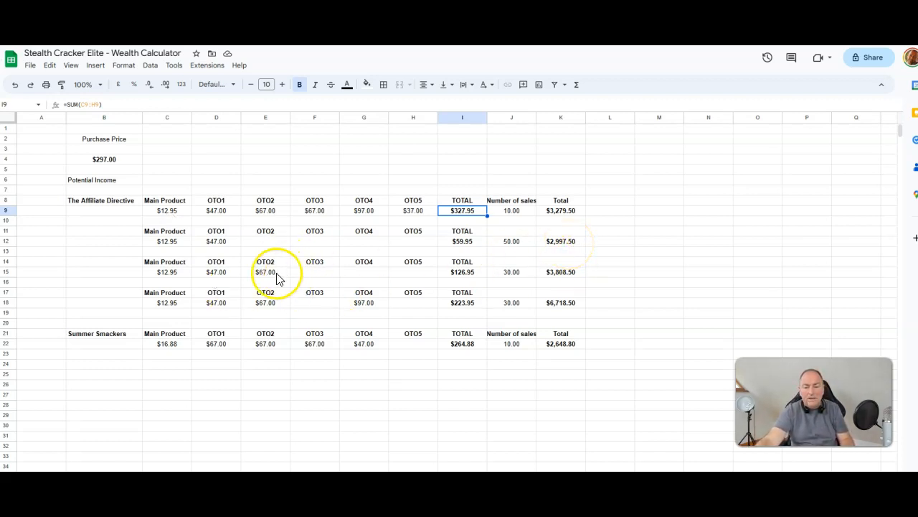
mouse_move(284, 276)
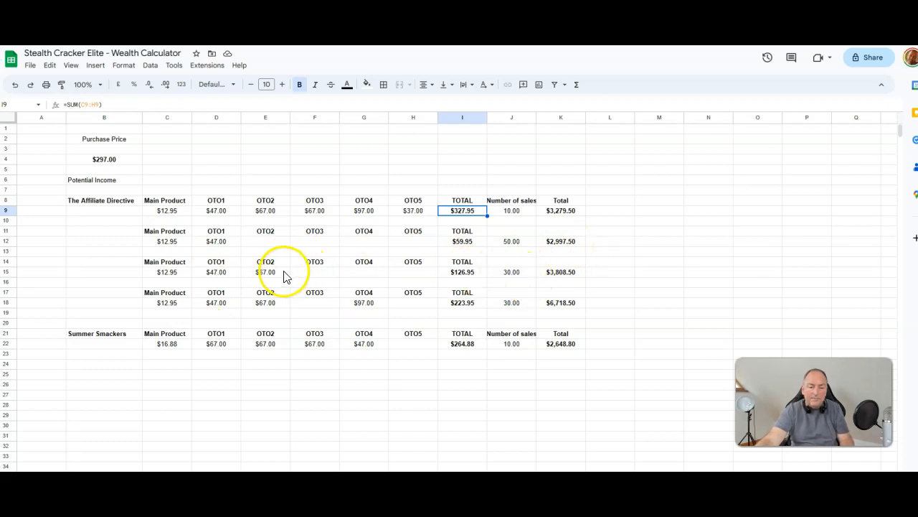
mouse_move(237, 276)
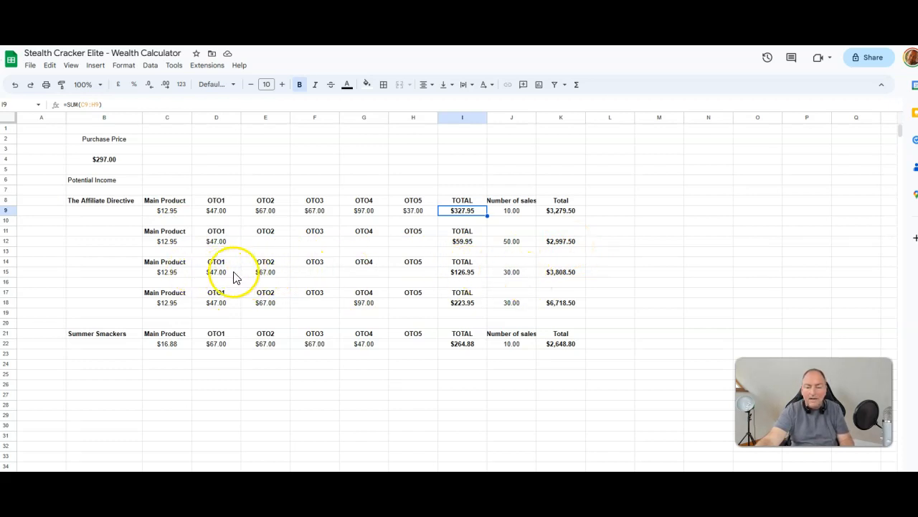
mouse_move(569, 280)
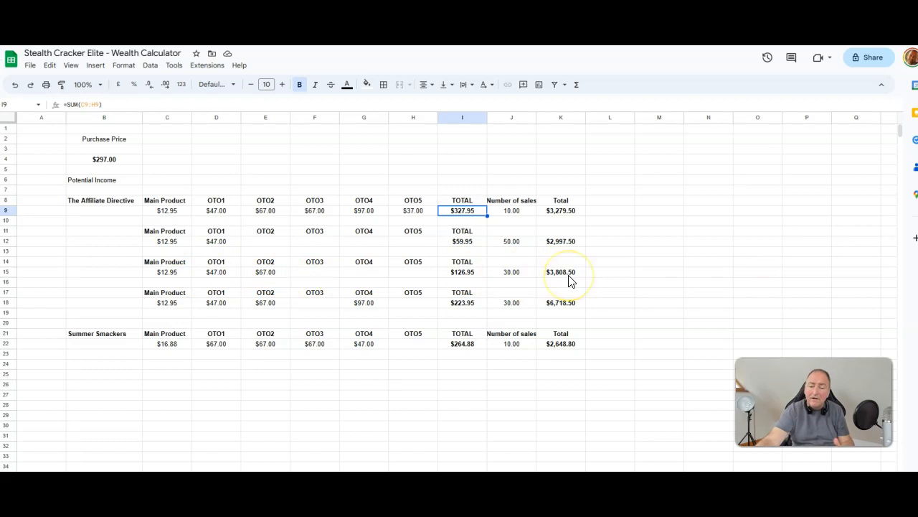
mouse_move(172, 309)
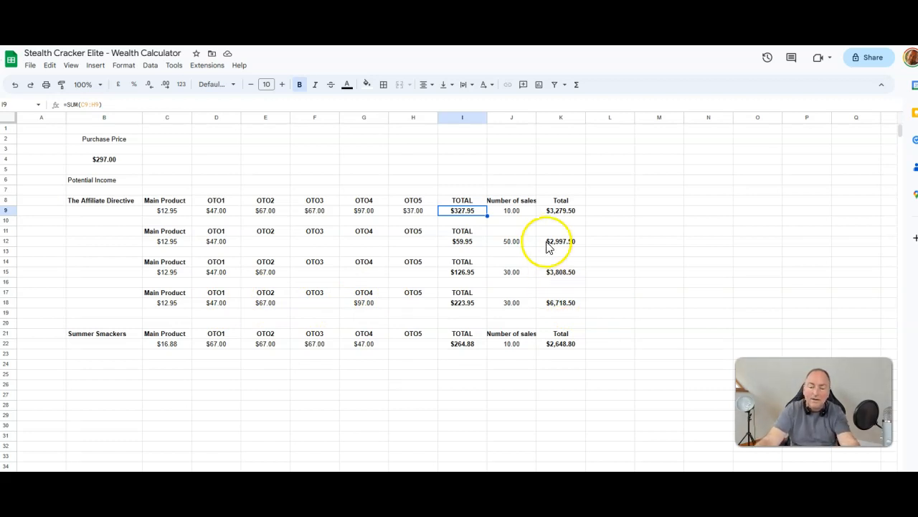
mouse_move(104, 162)
type("1")
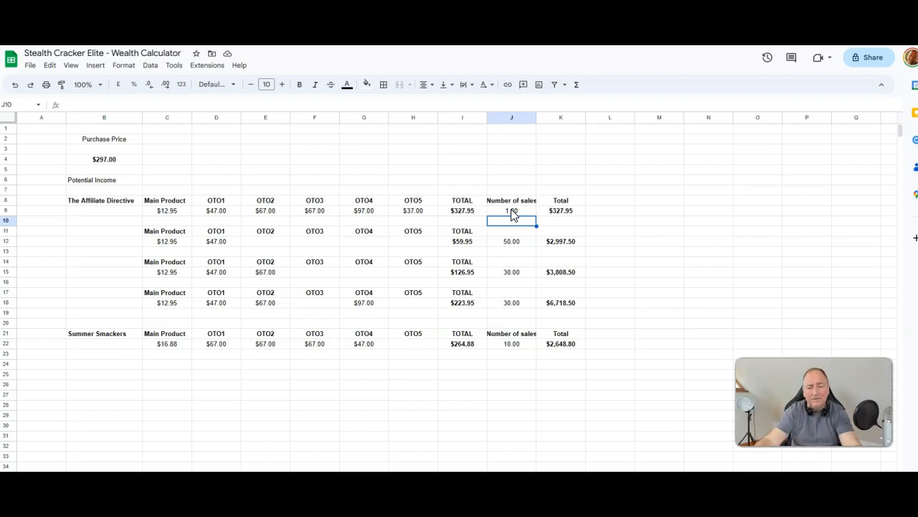
Step: Set the J12, J15 and J18 sales counts to 1, and copy totals K9:K19 to column L
left_click(512, 241)
type("1")
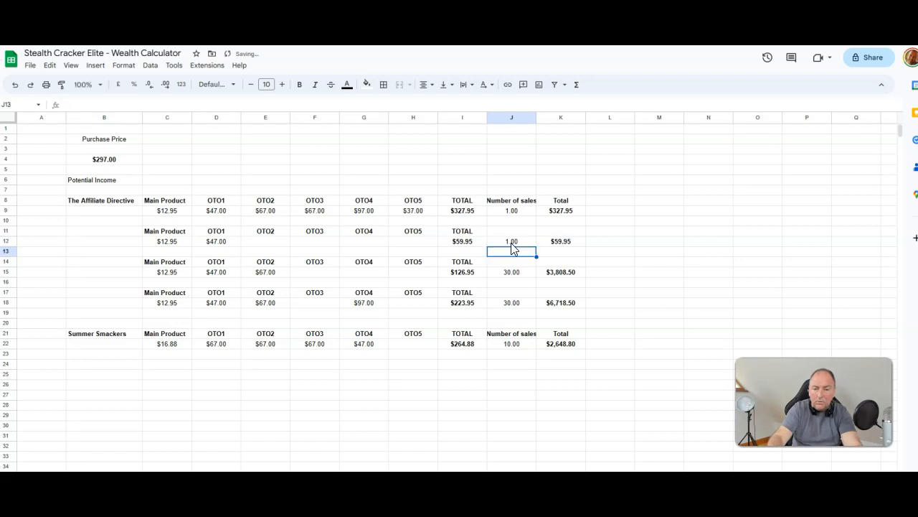
left_click(510, 272)
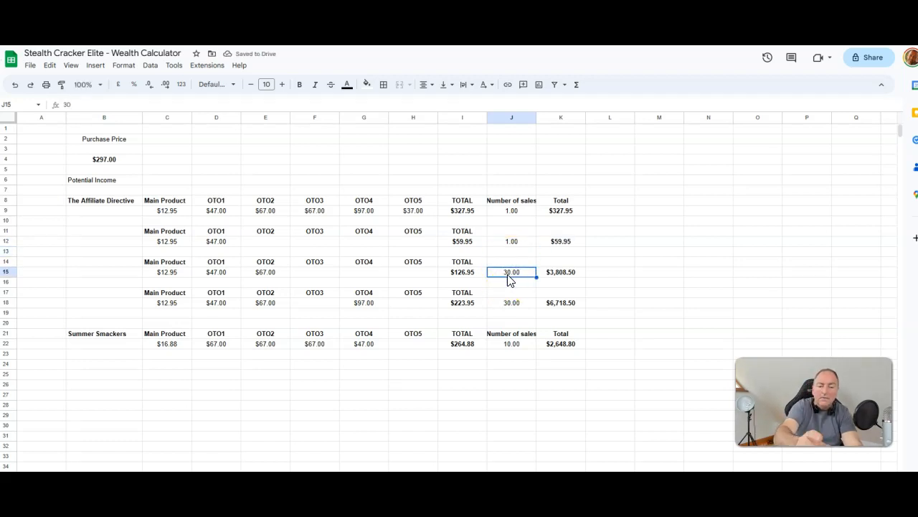
type("1")
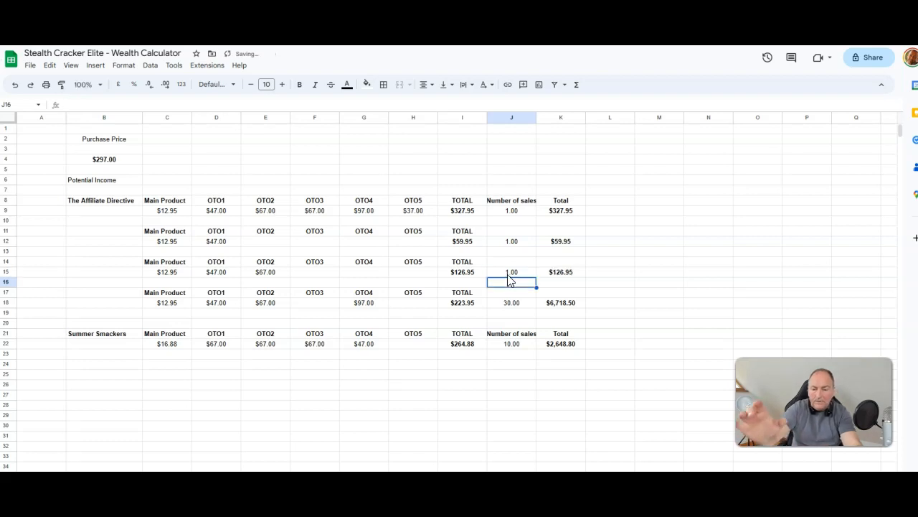
left_click(510, 302)
type("1")
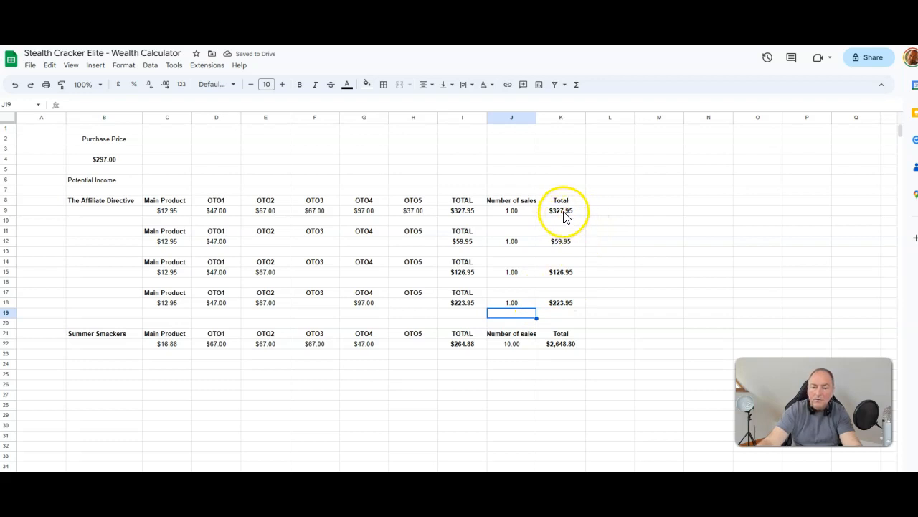
left_click_drag(561, 210, 561, 307)
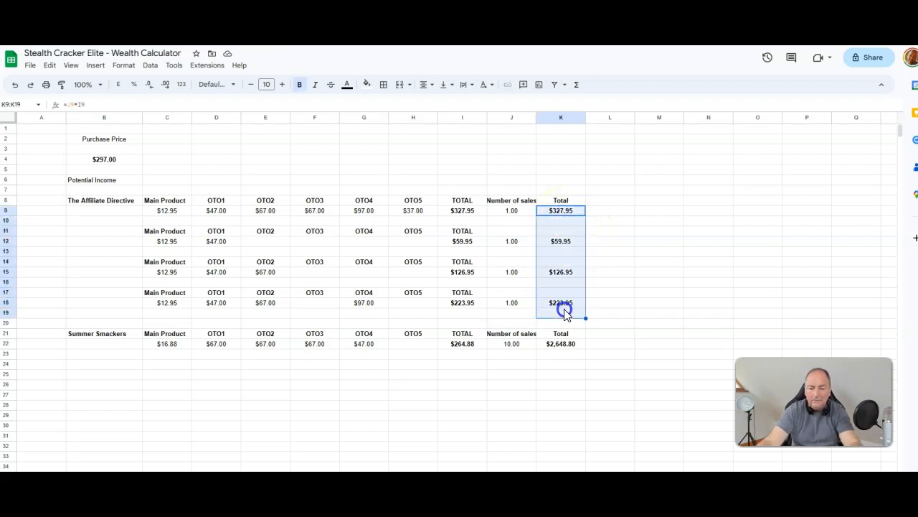
left_click(610, 211)
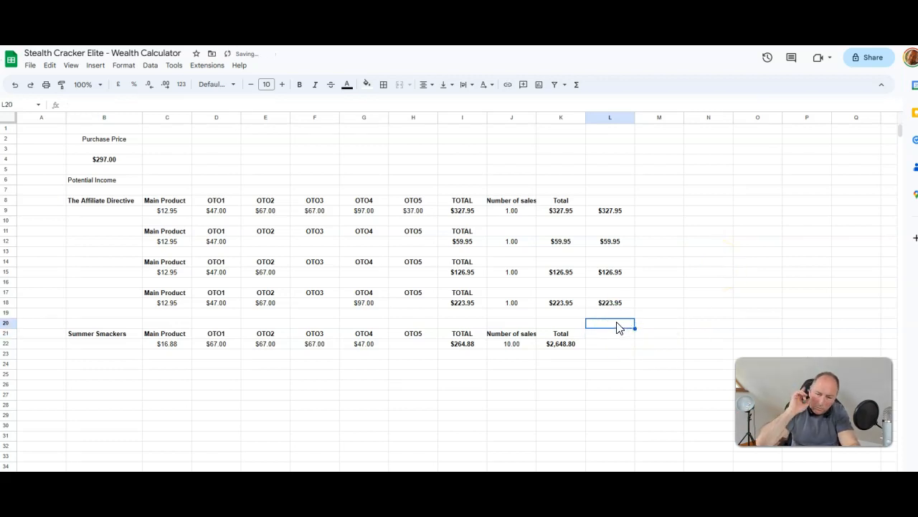
left_click(265, 353)
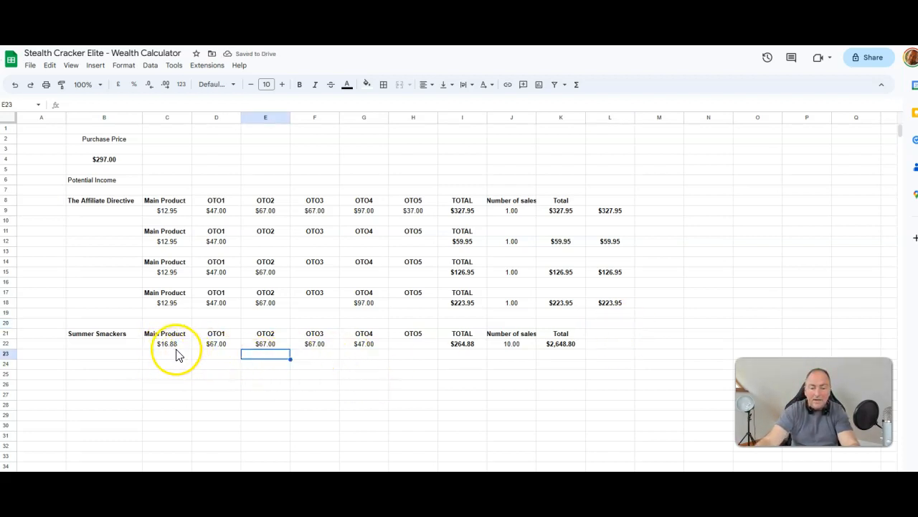
mouse_move(131, 349)
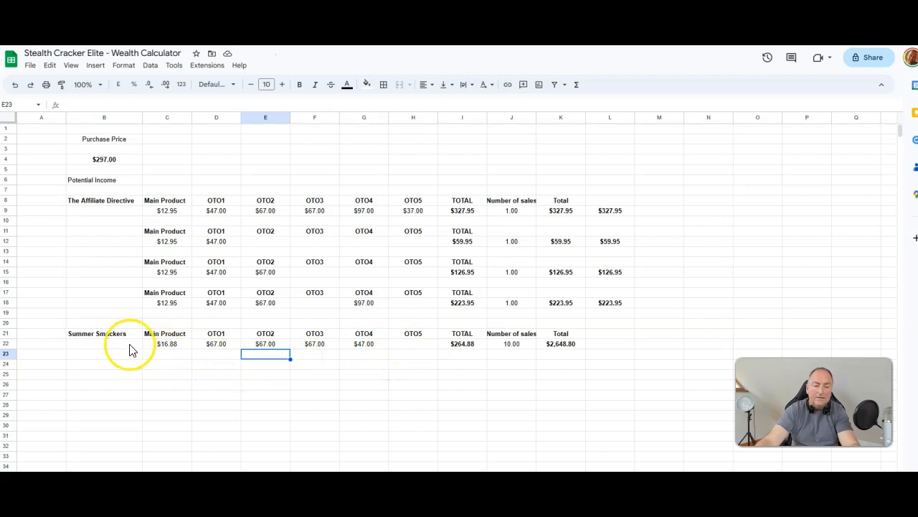
left_click(104, 343)
type("1")
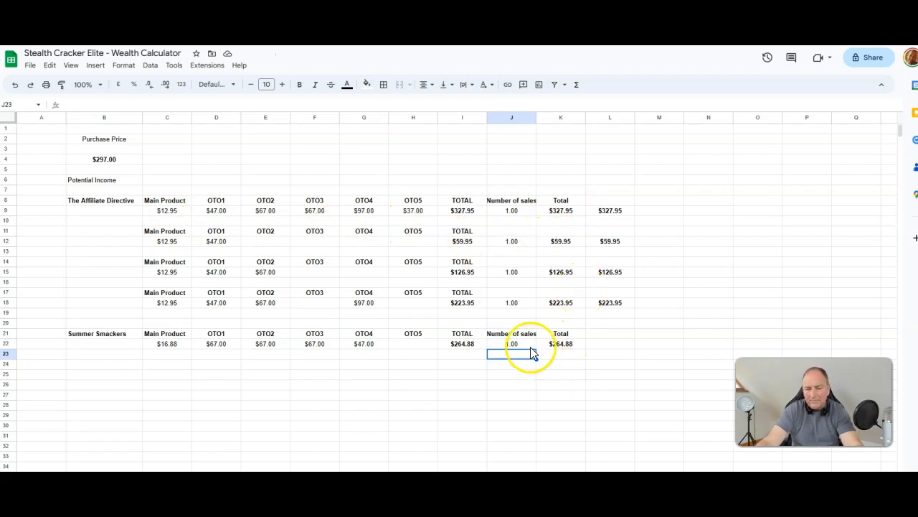
type("5")
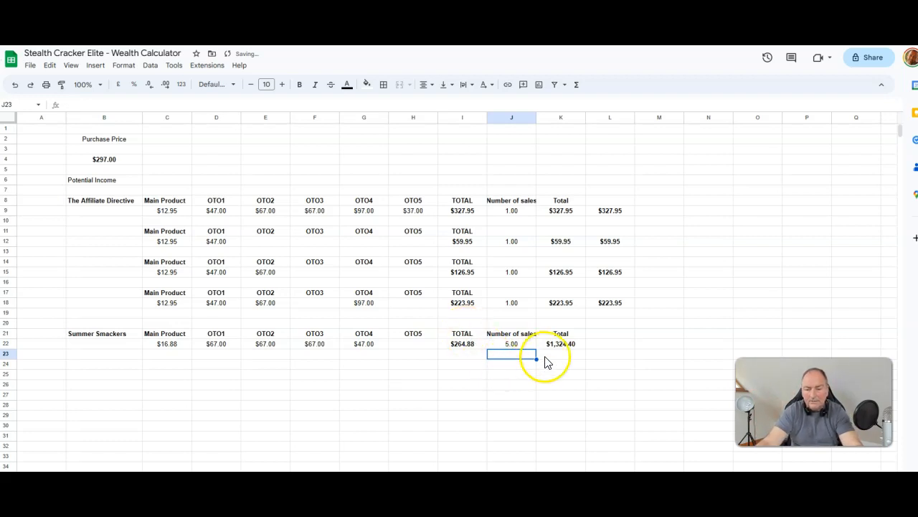
left_click(512, 364)
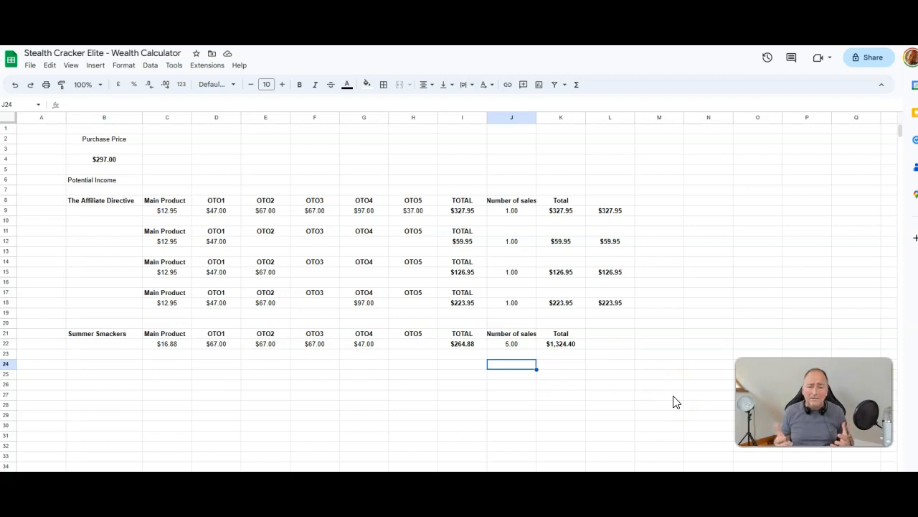
mouse_move(748, 51)
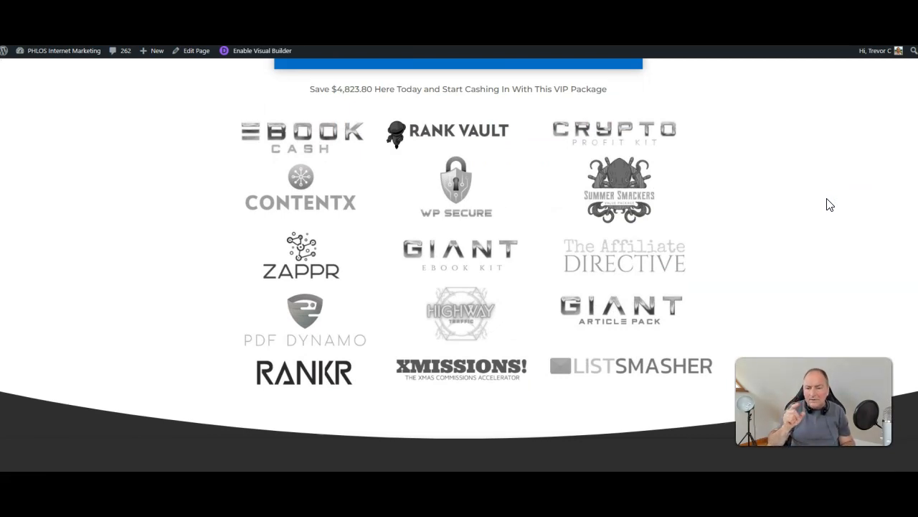
mouse_move(780, 92)
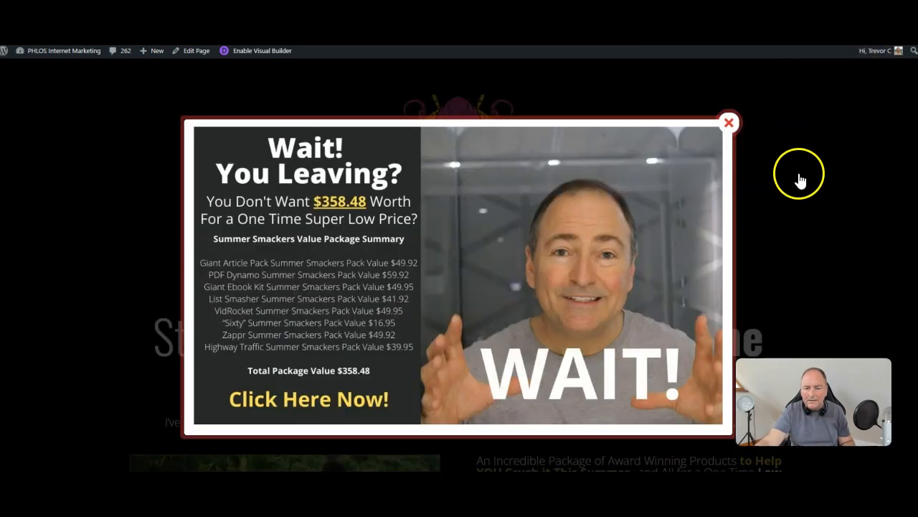
Step: Close the 'Wait! You Leaving?' popup on the Summer Smackers page
left_click(728, 121)
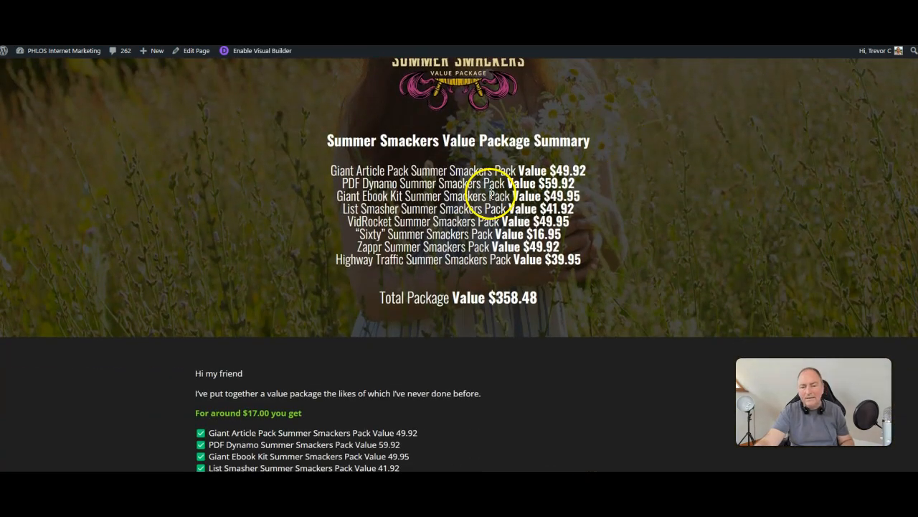
mouse_move(366, 194)
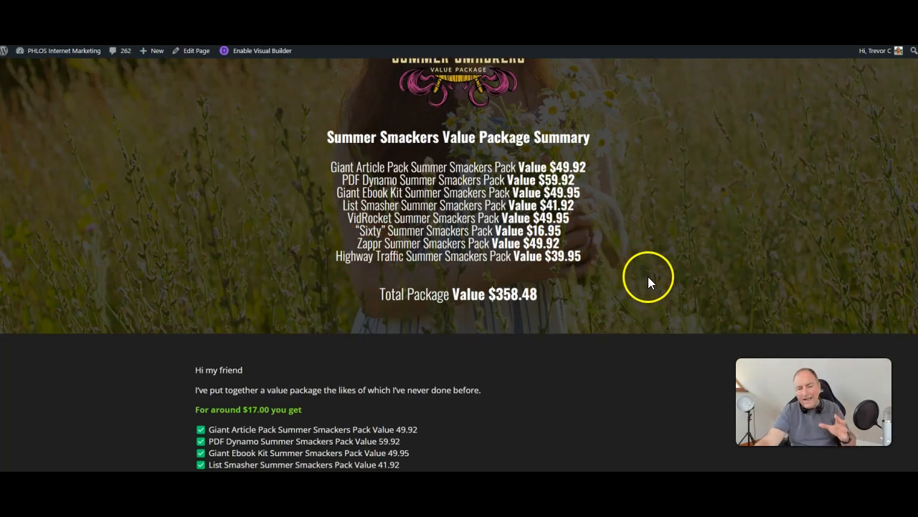
Step: Scroll through the Giant Article, PDF Dynamo, Giant Ebook, List Smasher and VidRocket sections
scroll("down", 3)
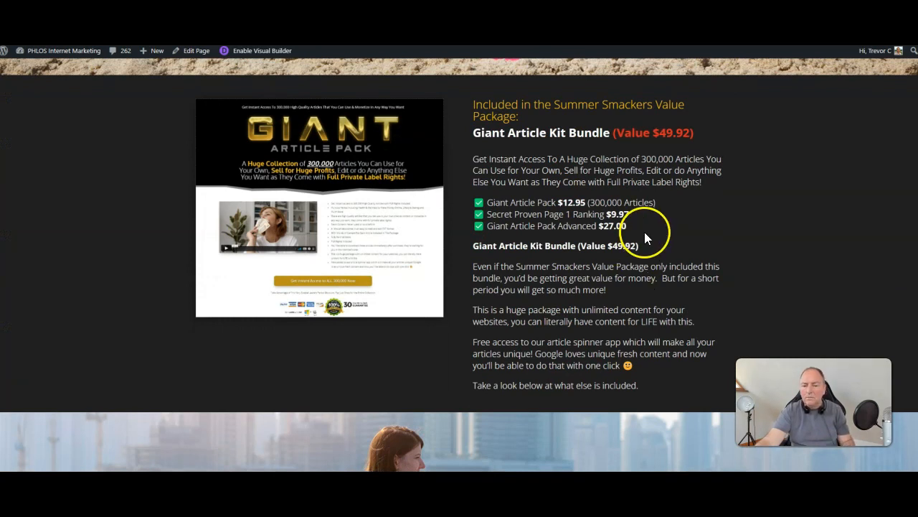
mouse_move(520, 221)
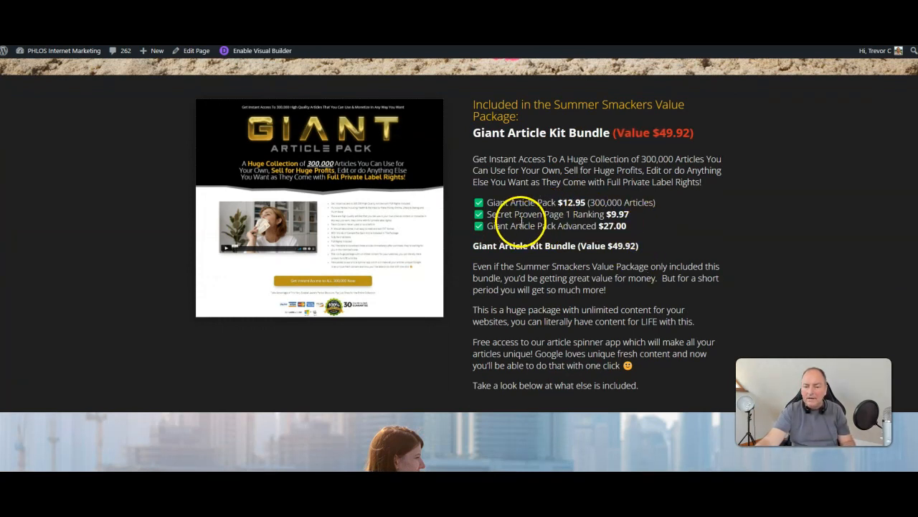
mouse_move(621, 214)
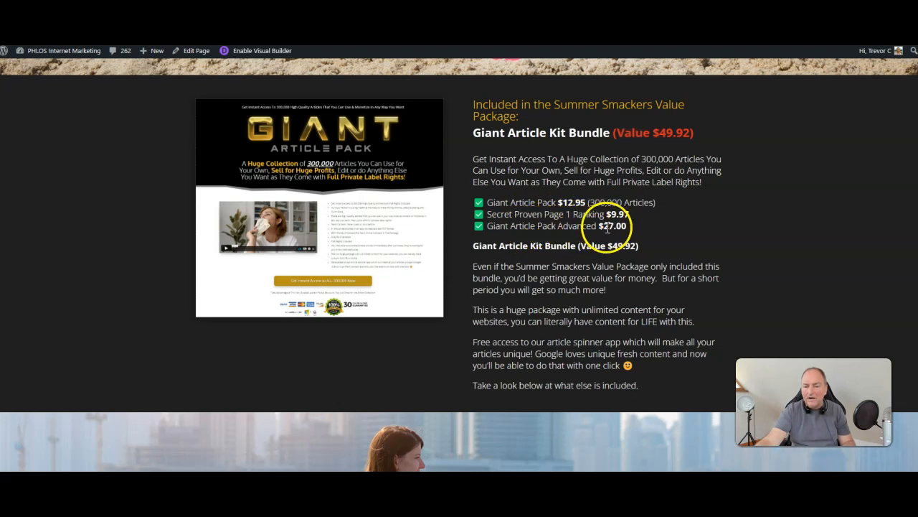
scroll("down", 3)
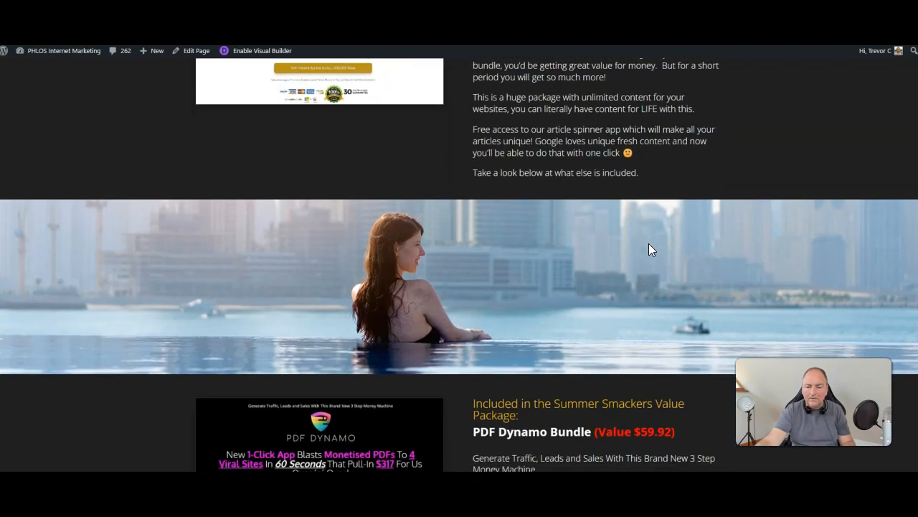
scroll("down", 3)
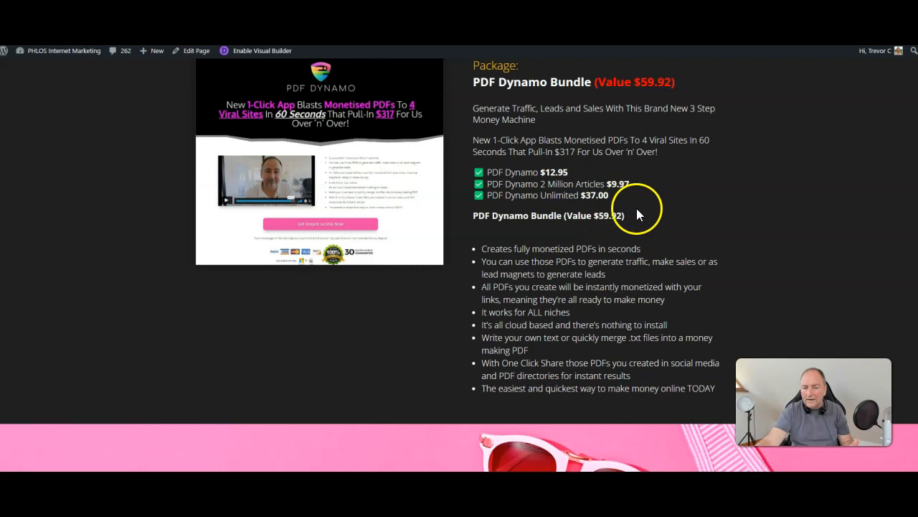
scroll("down", 3)
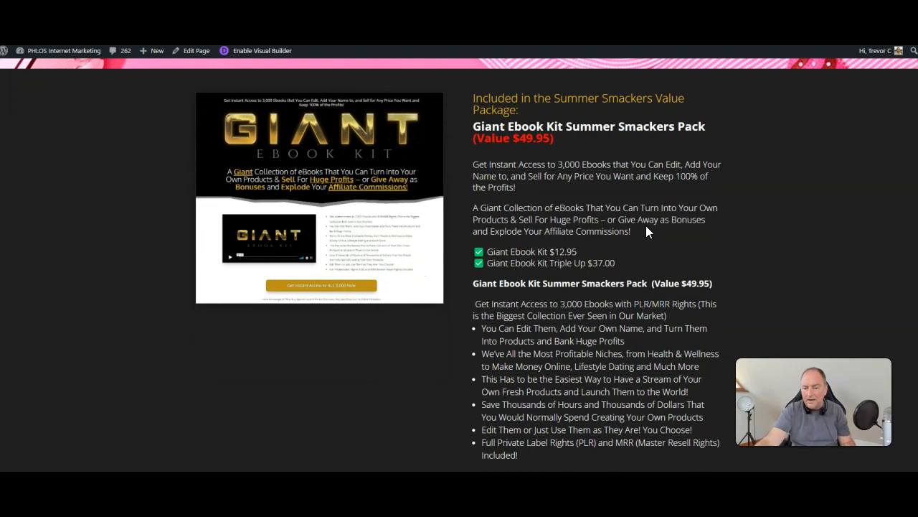
scroll("down", 3)
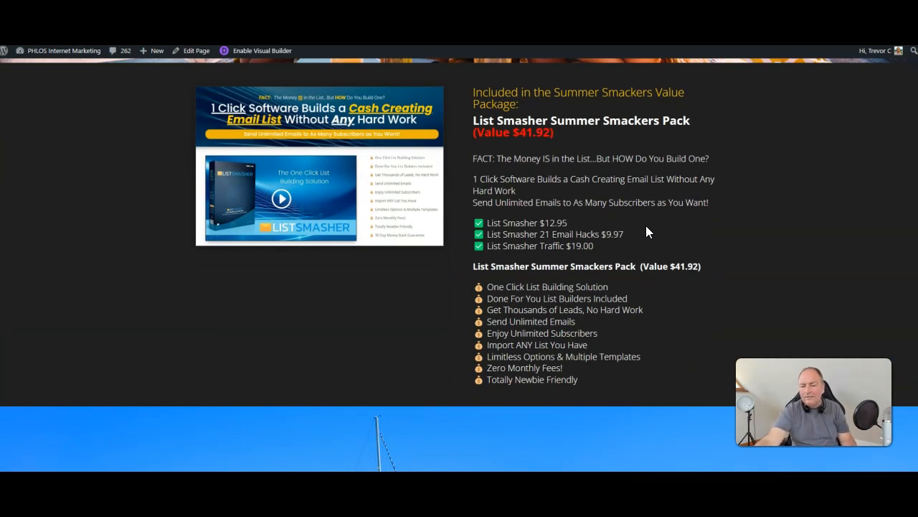
scroll("down", 3)
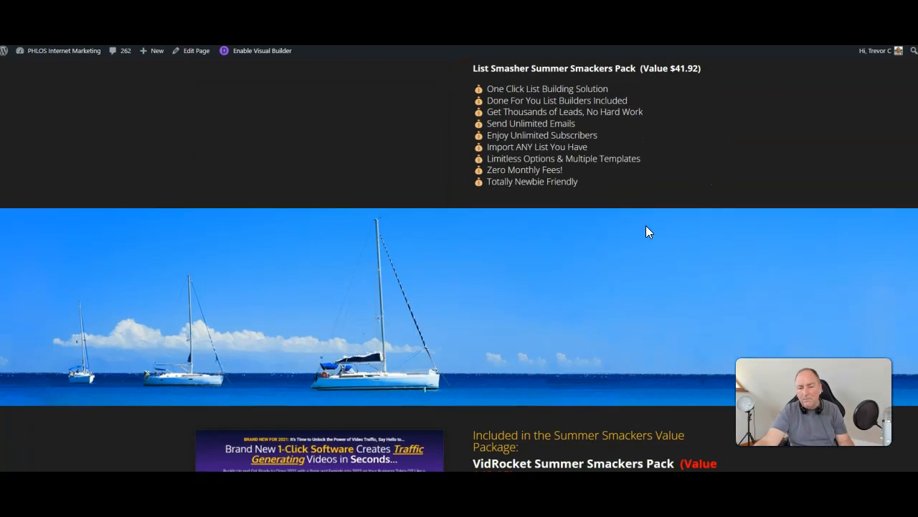
scroll("down", 3)
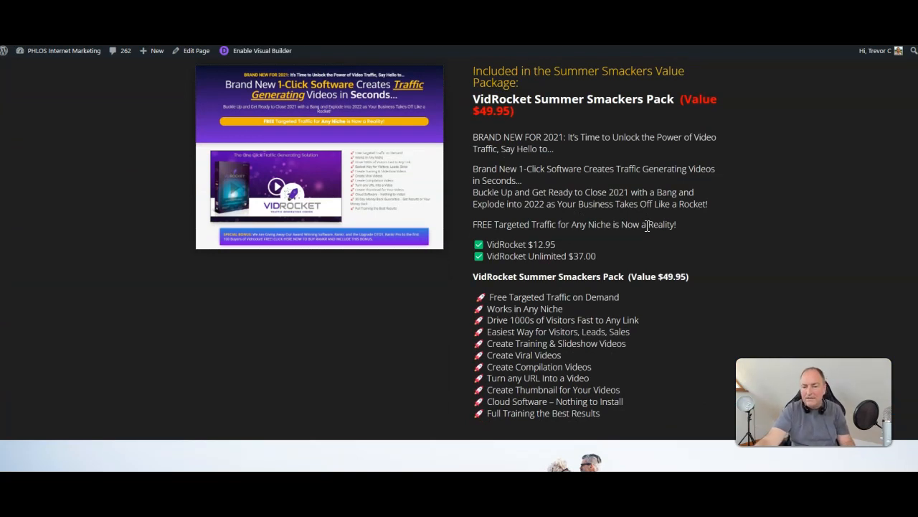
scroll("down", 3)
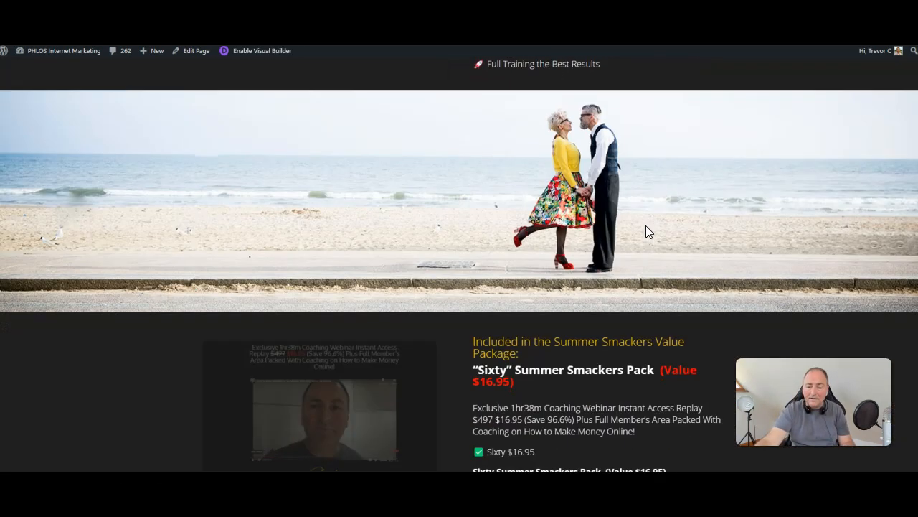
Step: Scroll past the Sixty and Highway Traffic packs to the $358.48 summary, then close the exit popup
scroll("down", 3)
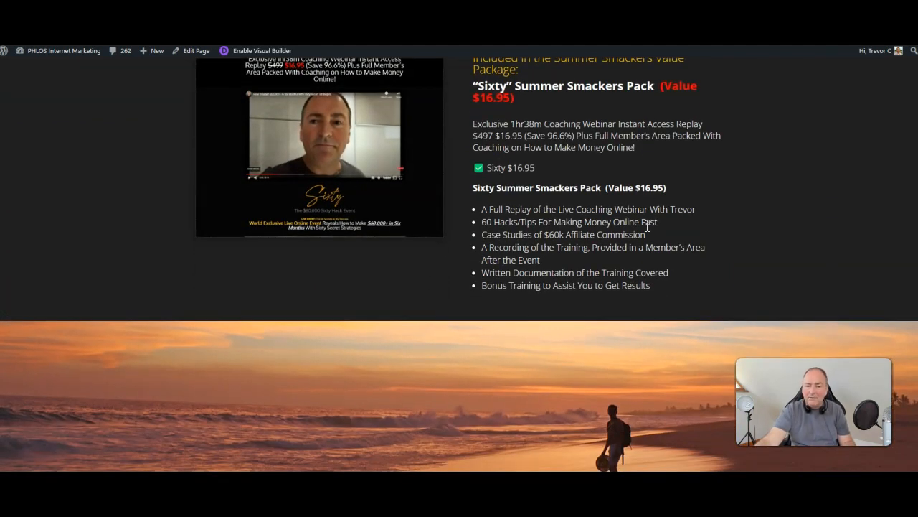
scroll("down", 3)
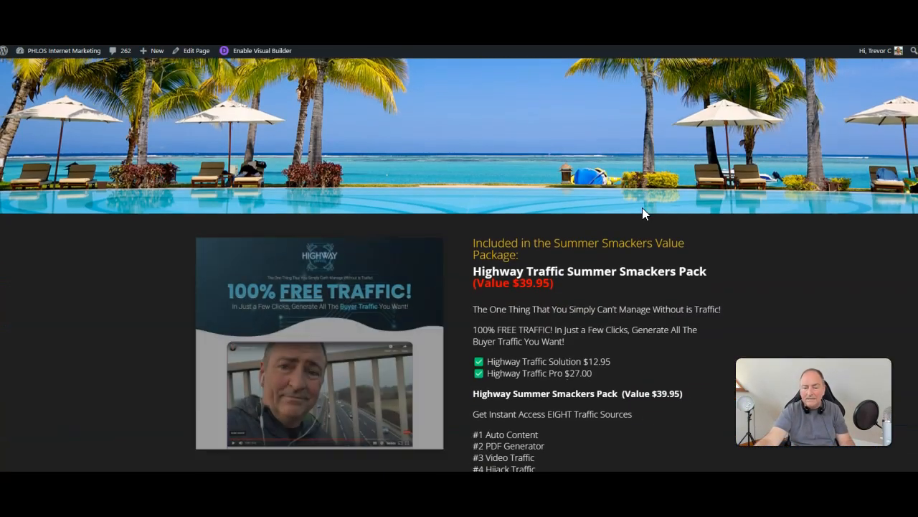
scroll("down", 3)
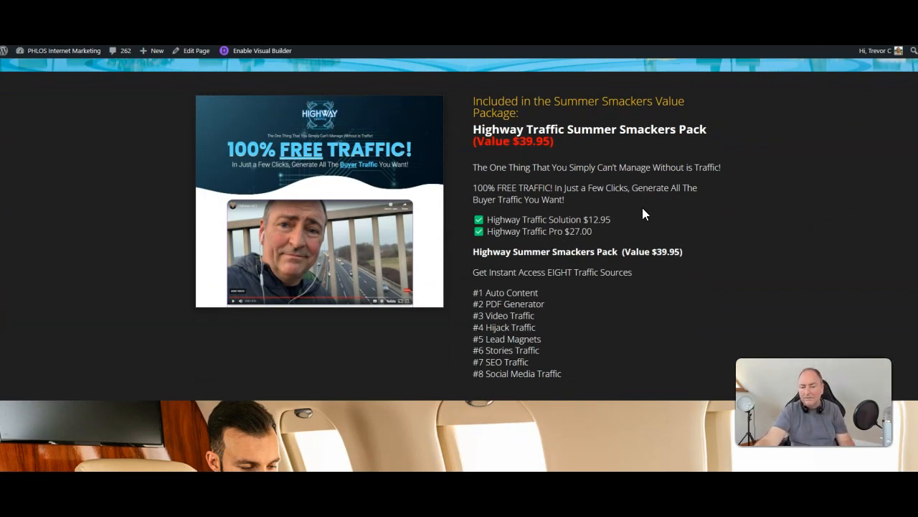
scroll("down", 3)
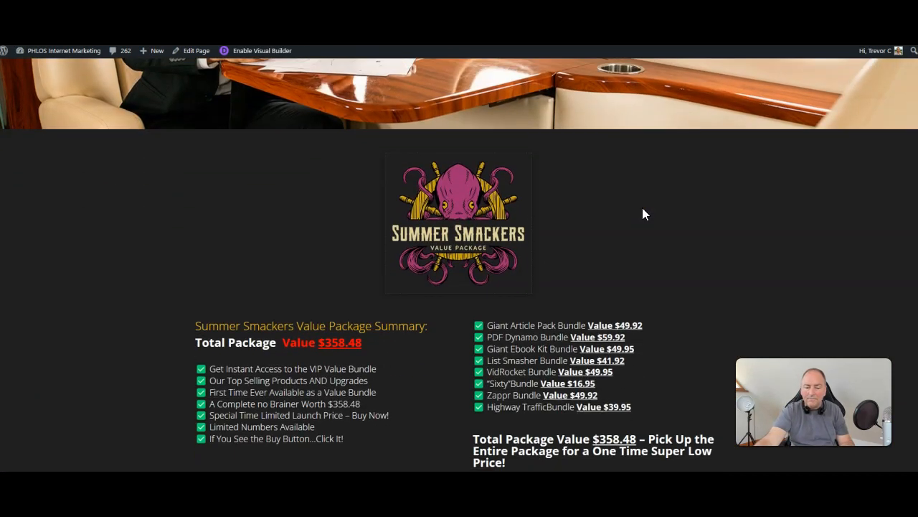
scroll("down", 3)
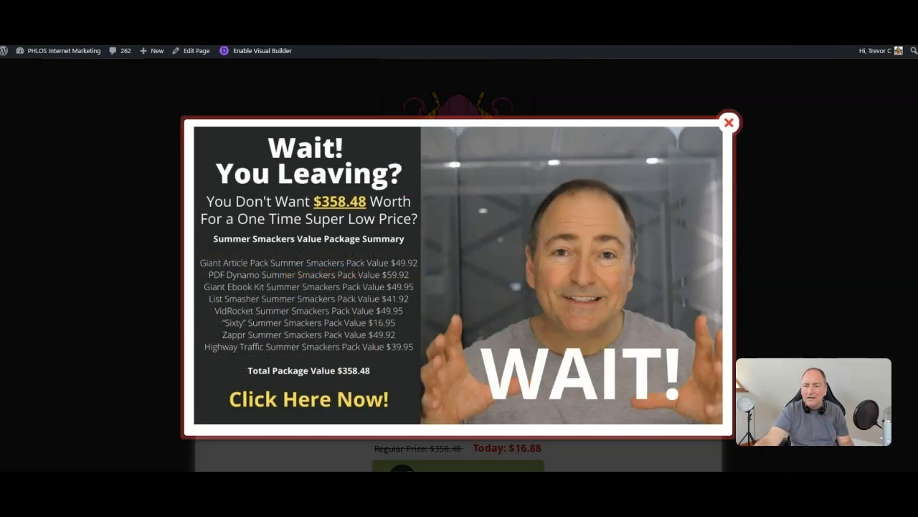
left_click(729, 122)
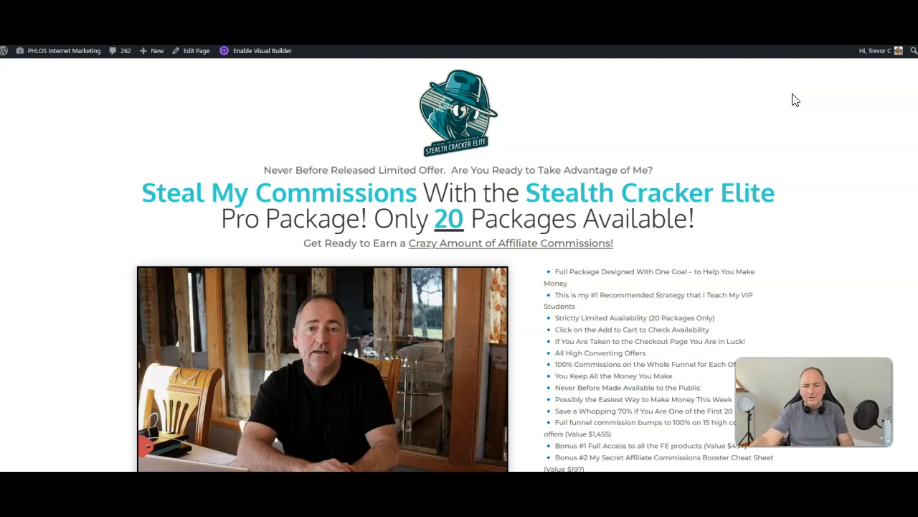
Step: Scroll to the Sales Dashboard showing $240,979.29 over the last 30 days
scroll("down", 3)
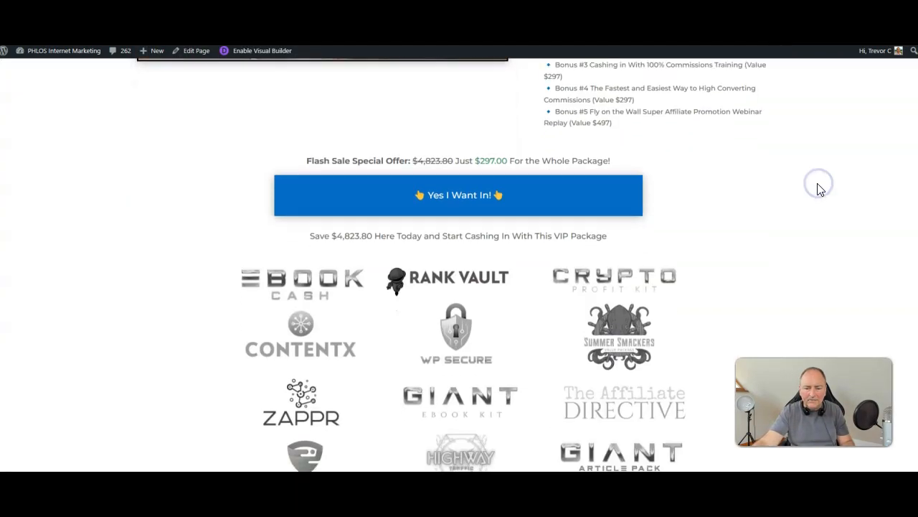
scroll("down", 3)
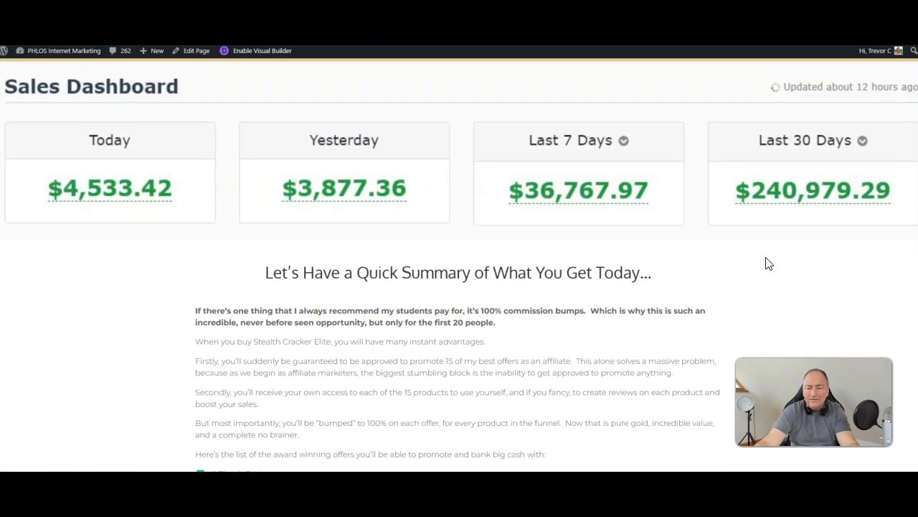
Step: Scroll to the $297 flash sale Add to Cart box
scroll("down", 3)
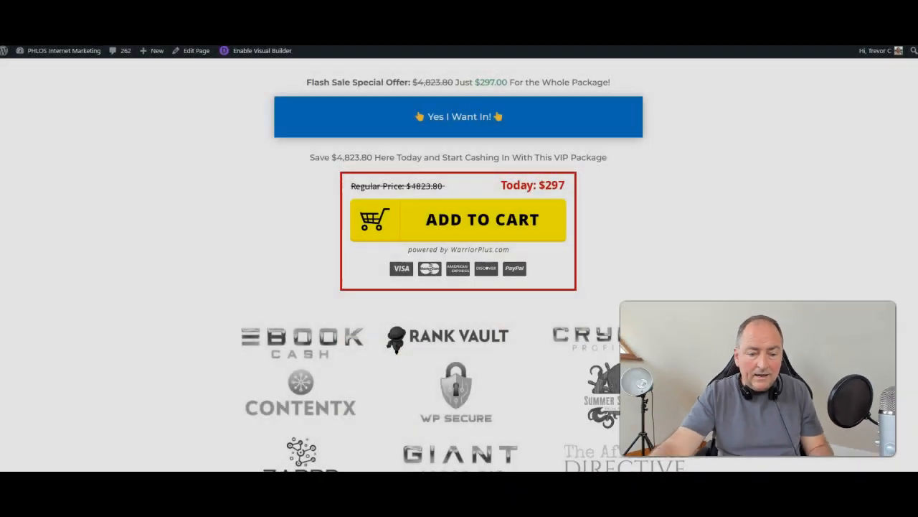
Step: Scroll below the order box to the product logo grid and footer links
scroll("down", 3)
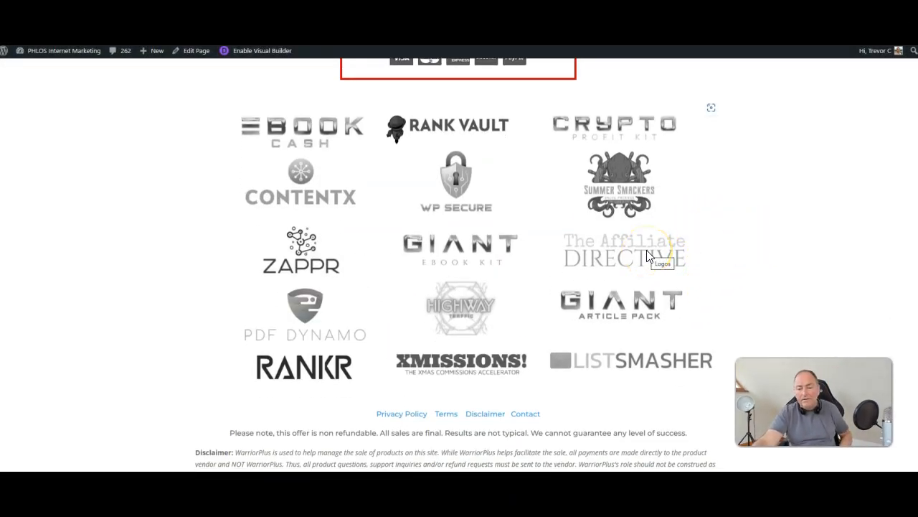
mouse_move(739, 254)
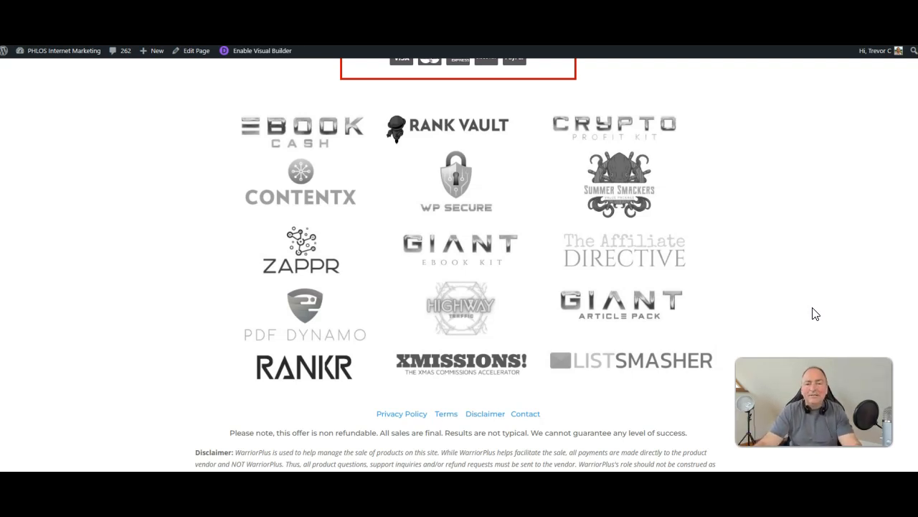
mouse_move(802, 313)
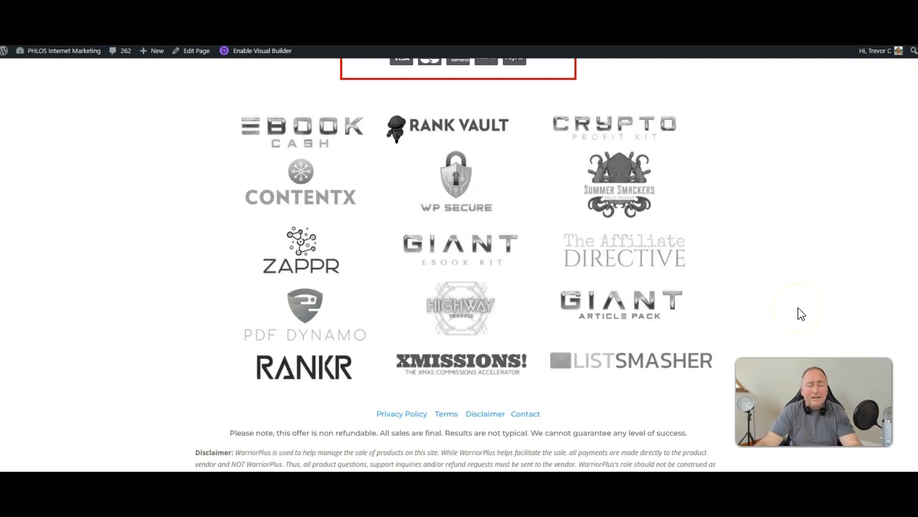